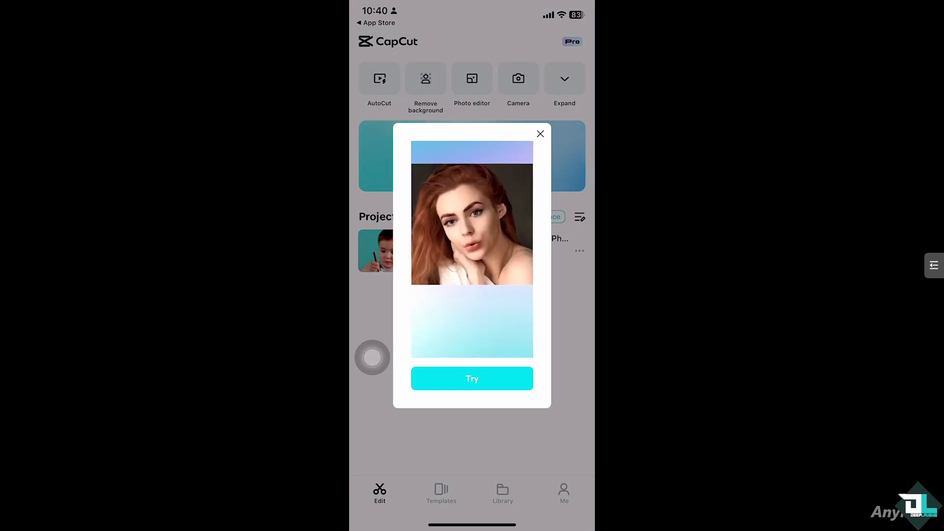
Step: Dismiss the promo pop-up and tap the saved project on CapCut's home screen
{"action": "left_click", "coordinate": [540, 133]}
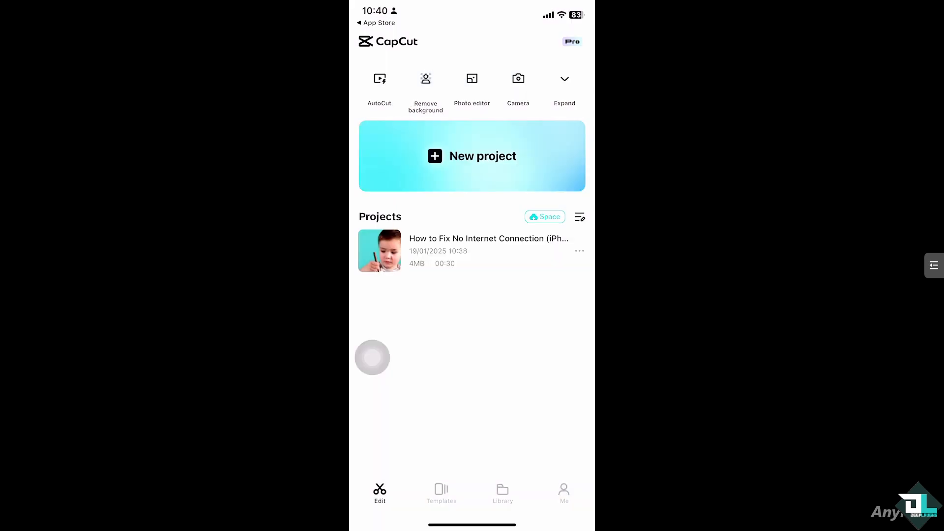
{"action": "left_click", "coordinate": [380, 250]}
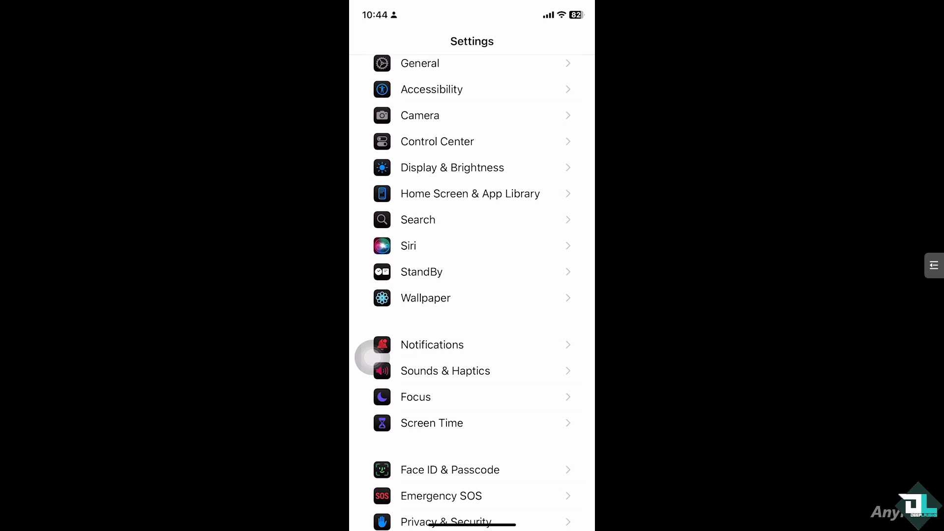
Step: Go into Screen Time and reach its Content & Privacy Restrictions page
{"action": "left_click", "coordinate": [431, 423]}
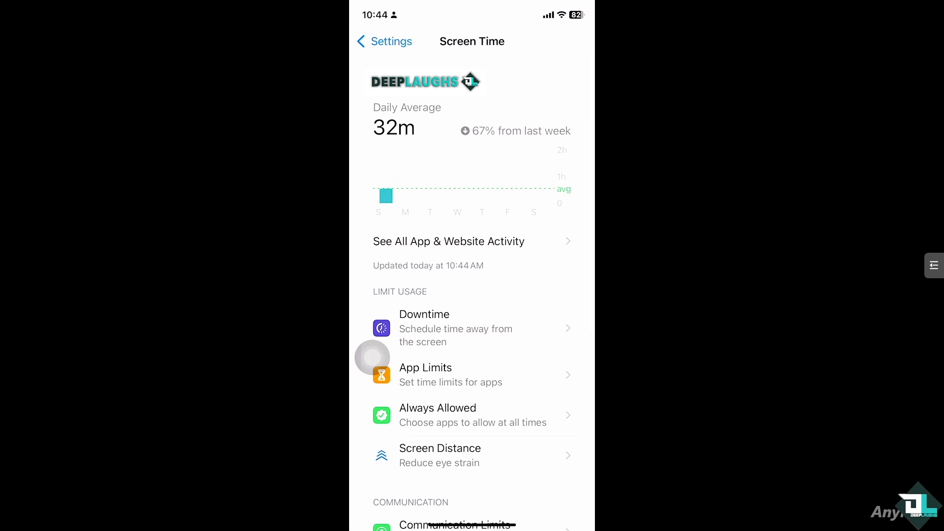
{"action": "scroll", "scroll_direction": "down", "scroll_amount": 3}
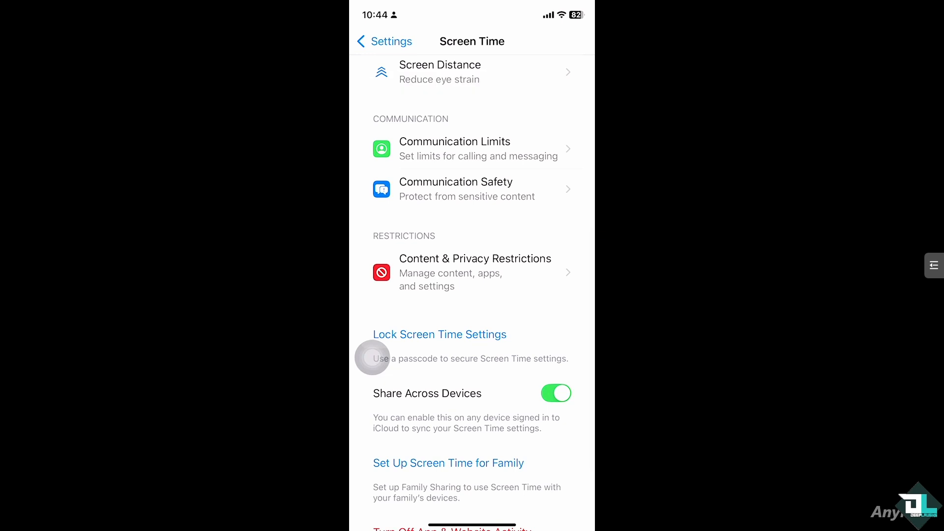
{"action": "left_click", "coordinate": [474, 273]}
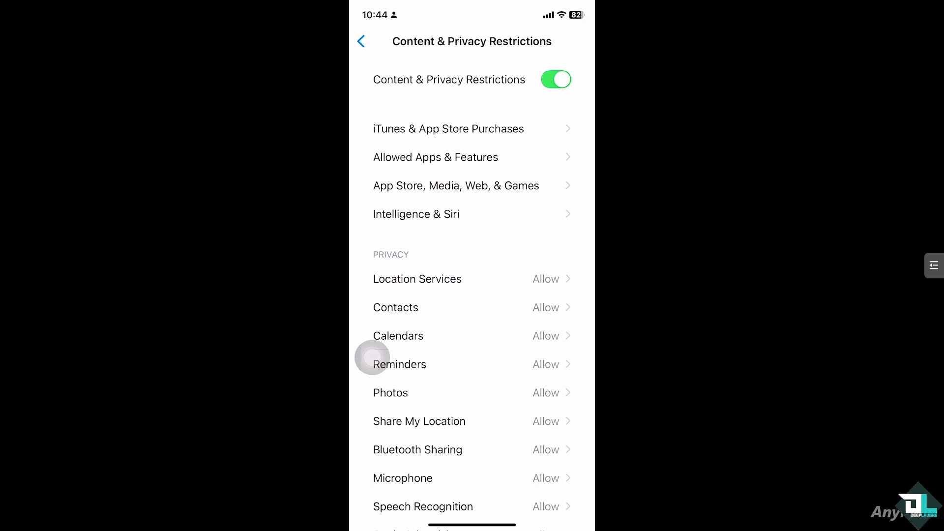
Step: Turn Content & Privacy Restrictions off and back out to the main Settings list
{"action": "left_click", "coordinate": [556, 79]}
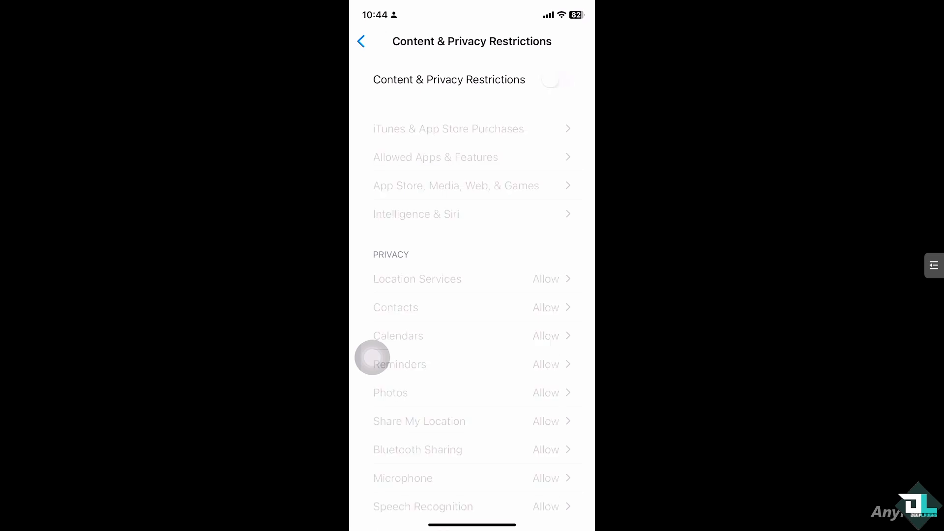
{"action": "left_click", "coordinate": [361, 41]}
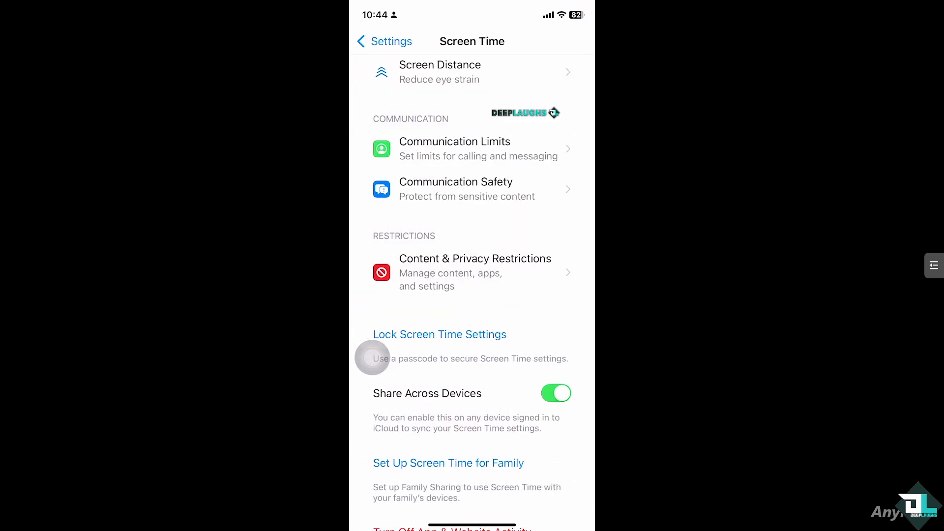
{"action": "left_click", "coordinate": [384, 41]}
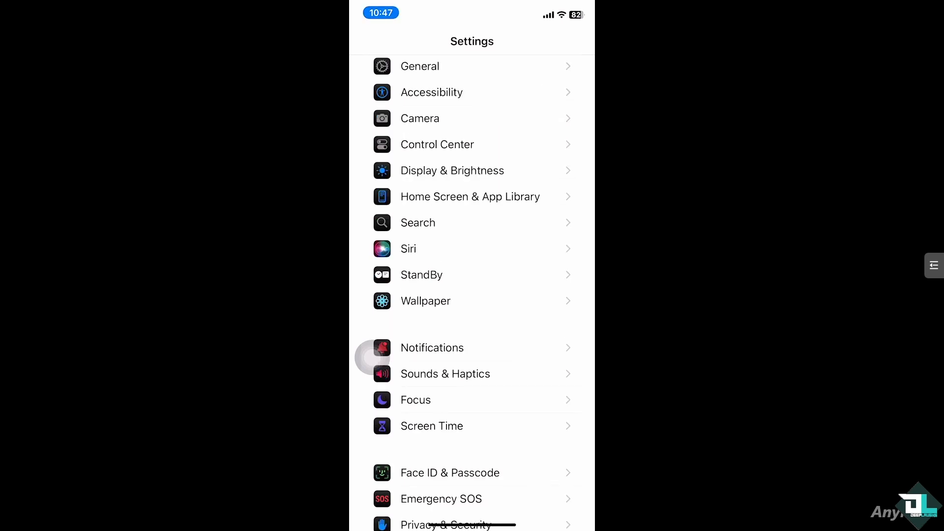
Step: Go into General and reach the Background App Refresh page, currently set to Off
{"action": "left_click", "coordinate": [420, 66]}
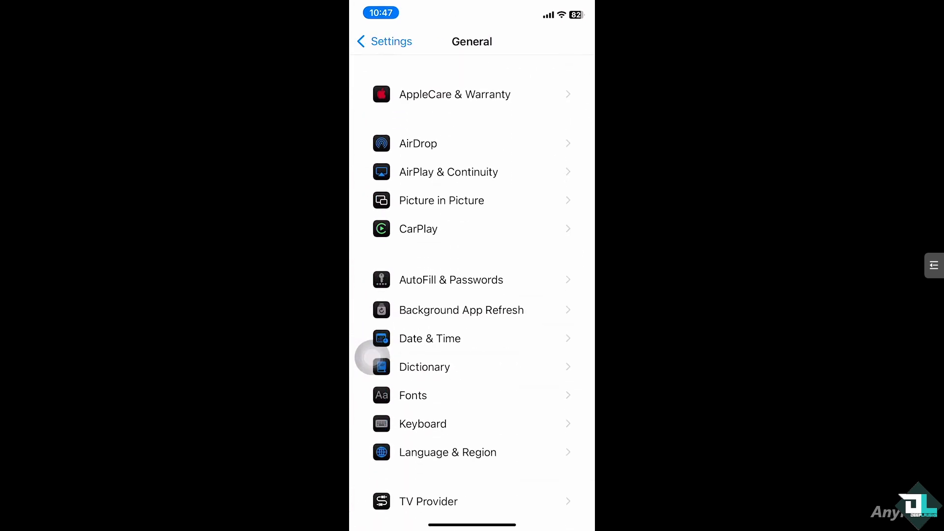
{"action": "left_click", "coordinate": [461, 309]}
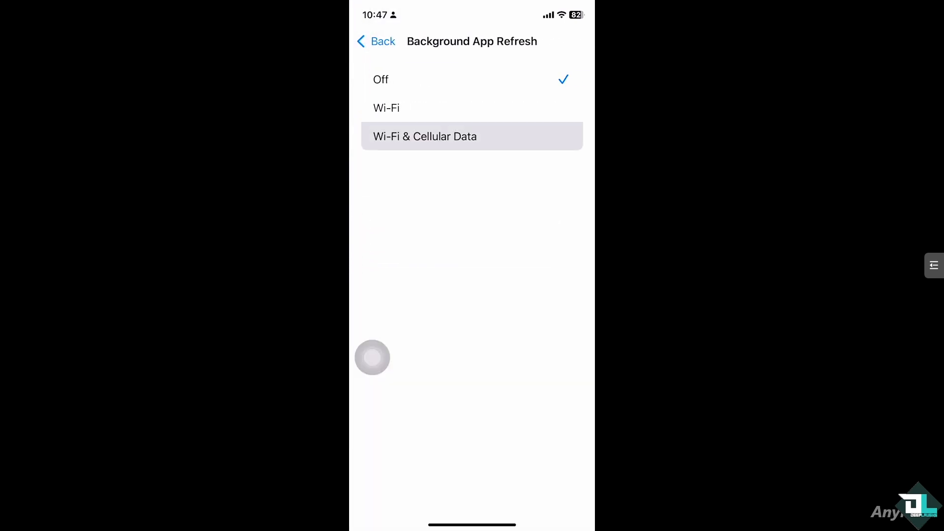
Step: Set Background App Refresh to Wi-Fi & Cellular Data and toggle CapCut's own refresh switch
{"action": "left_click", "coordinate": [425, 136]}
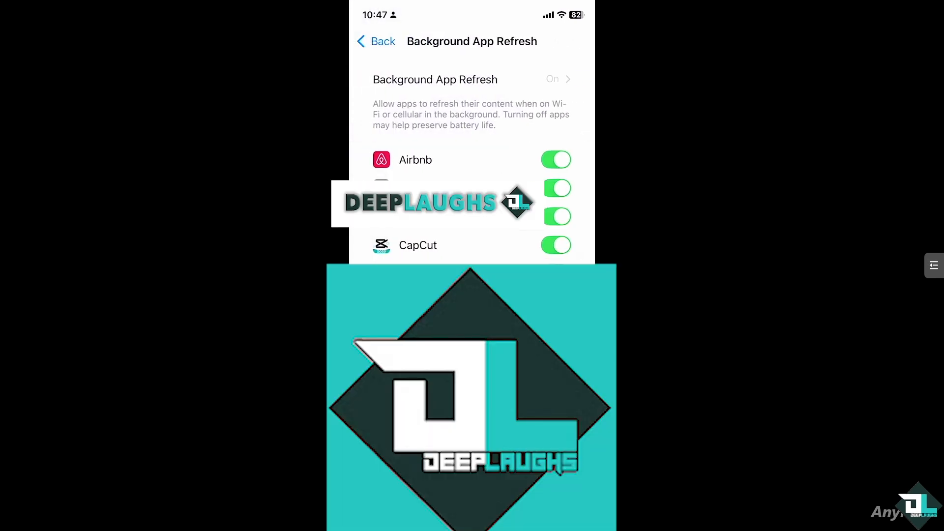
{"action": "left_click", "coordinate": [555, 245]}
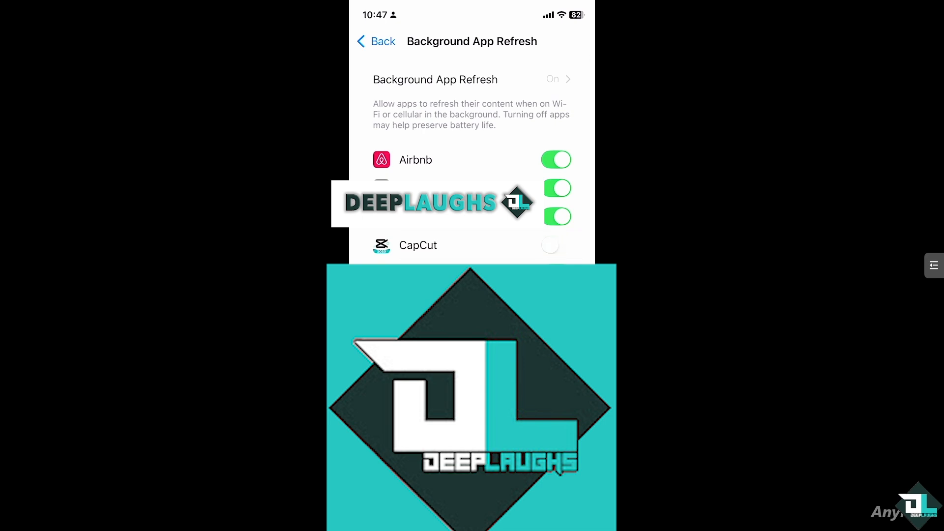
{"action": "left_click", "coordinate": [556, 244]}
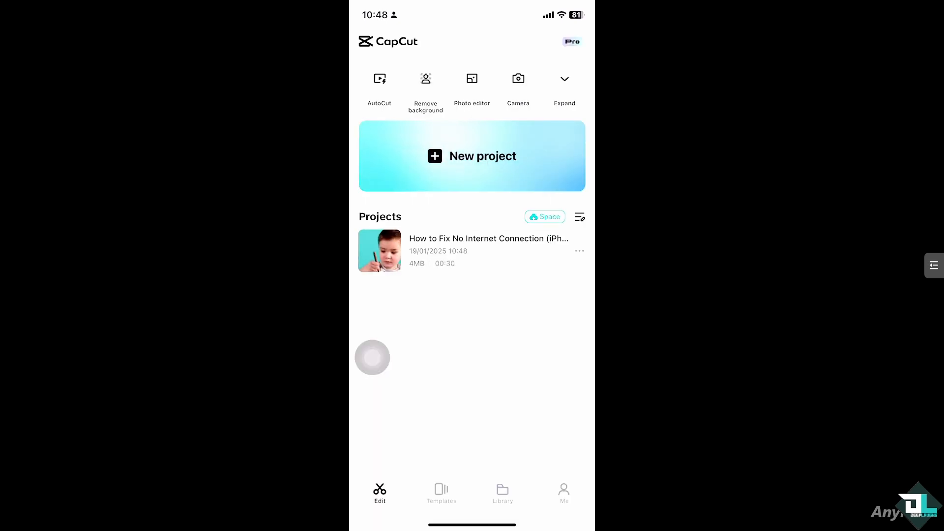
Step: Open the saved CapCut project in the editor and play its preview
{"action": "left_click", "coordinate": [380, 250]}
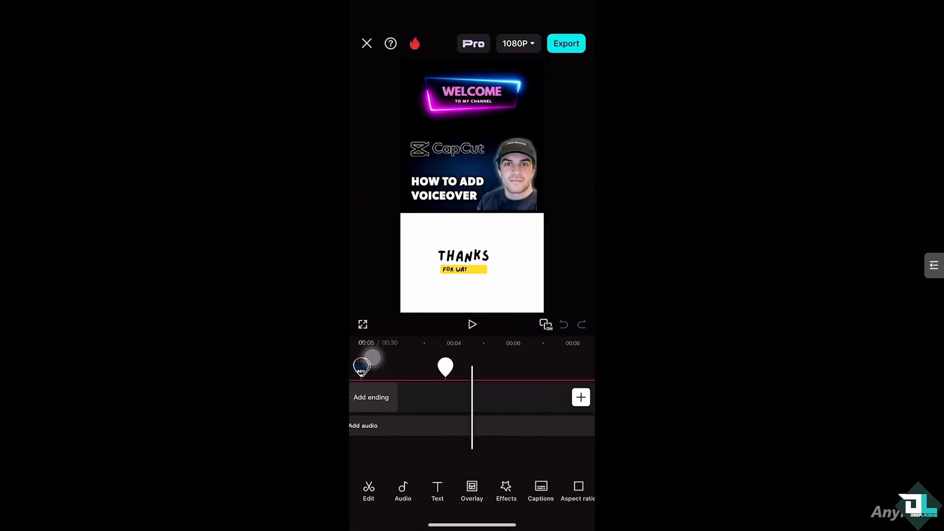
{"action": "left_click", "coordinate": [471, 324]}
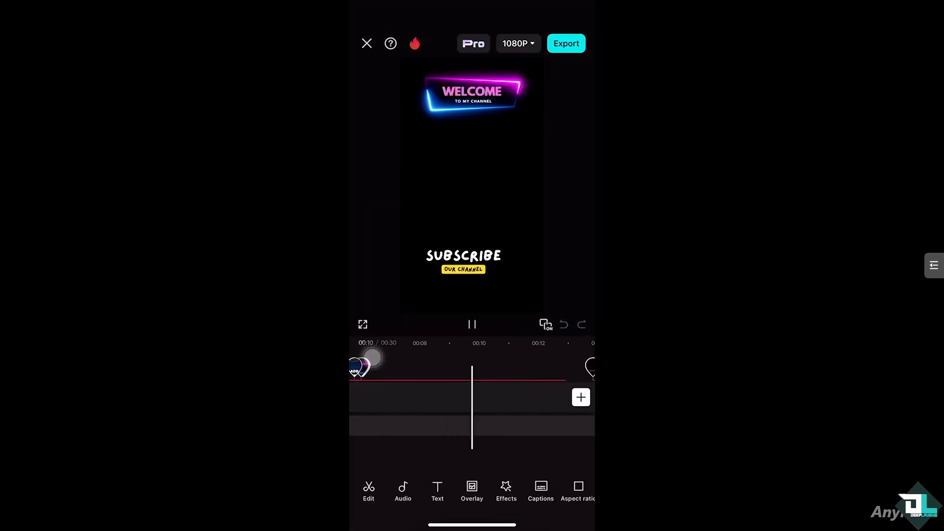